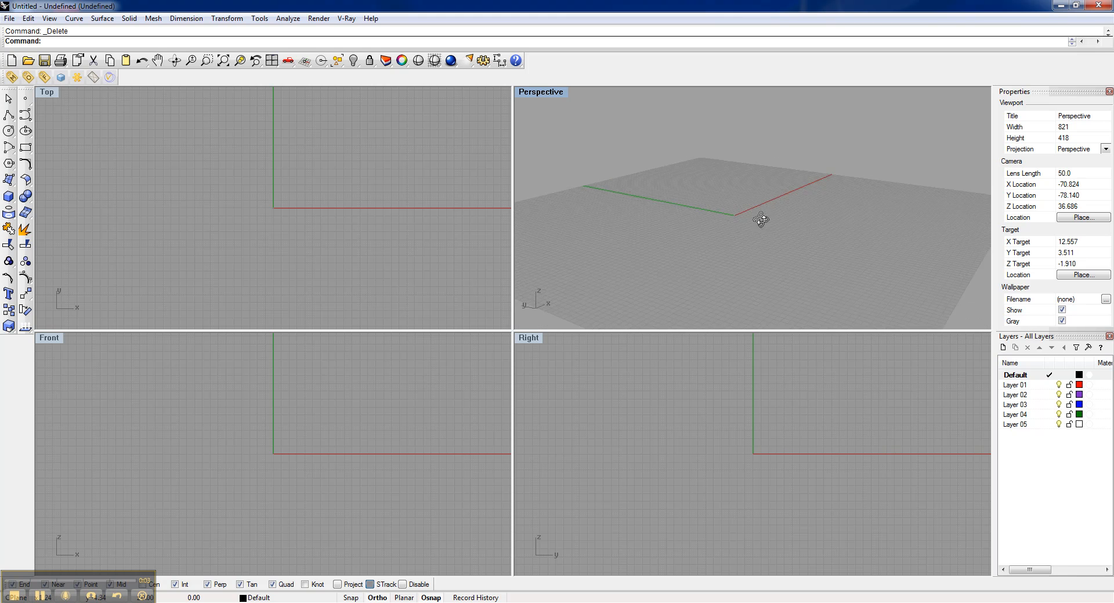
Orbit the Perspective view around the empty grid and then around the new box.
drag(760, 221, 772, 221)
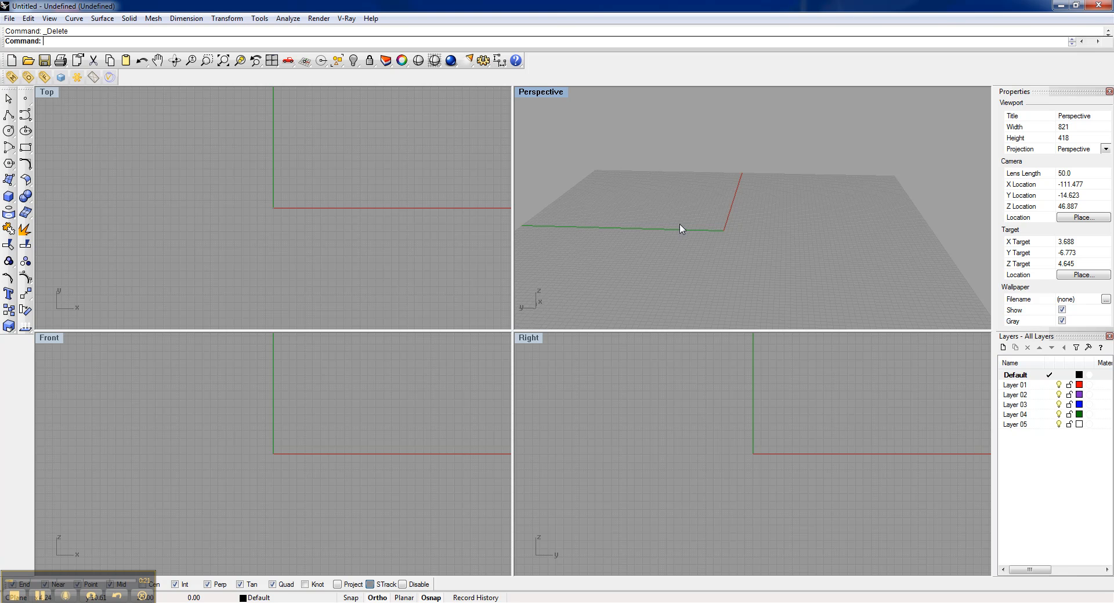
mouse_move(745, 236)
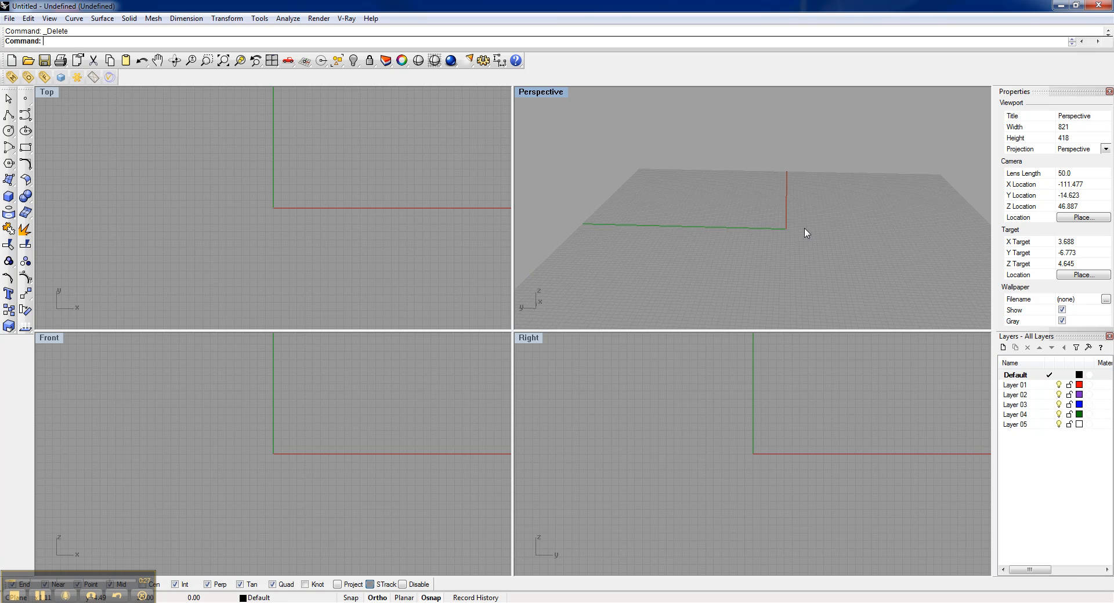
drag(806, 233, 710, 263)
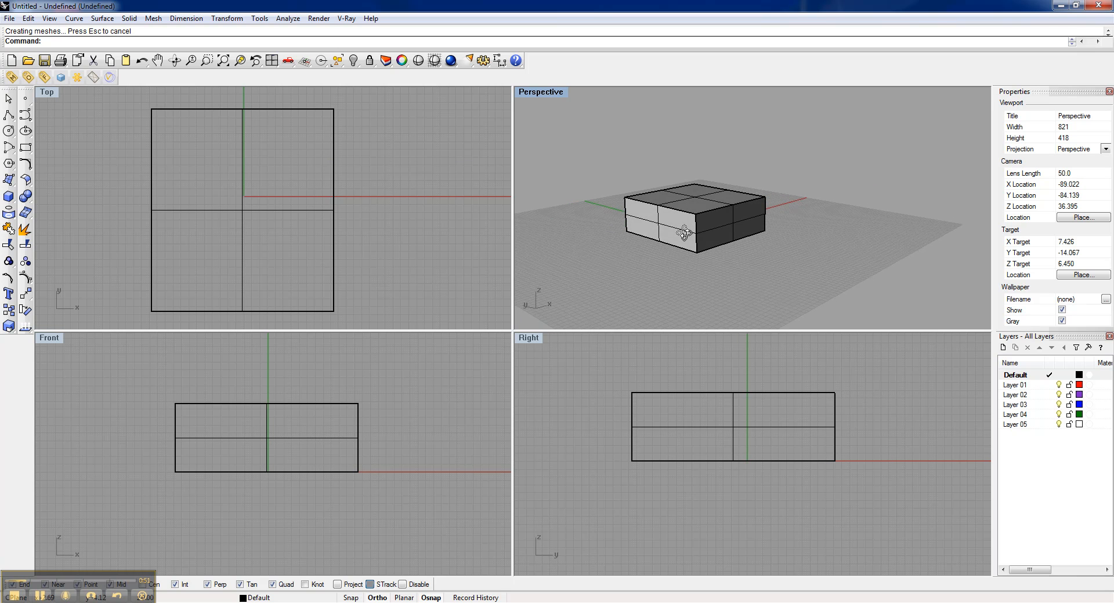
drag(682, 234, 697, 228)
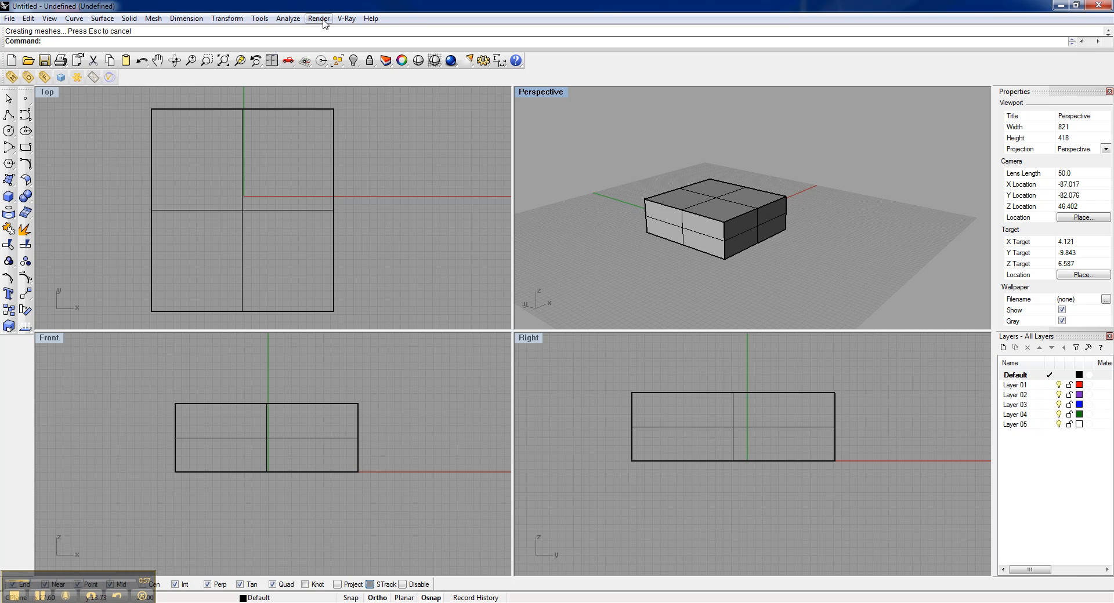
click(318, 18)
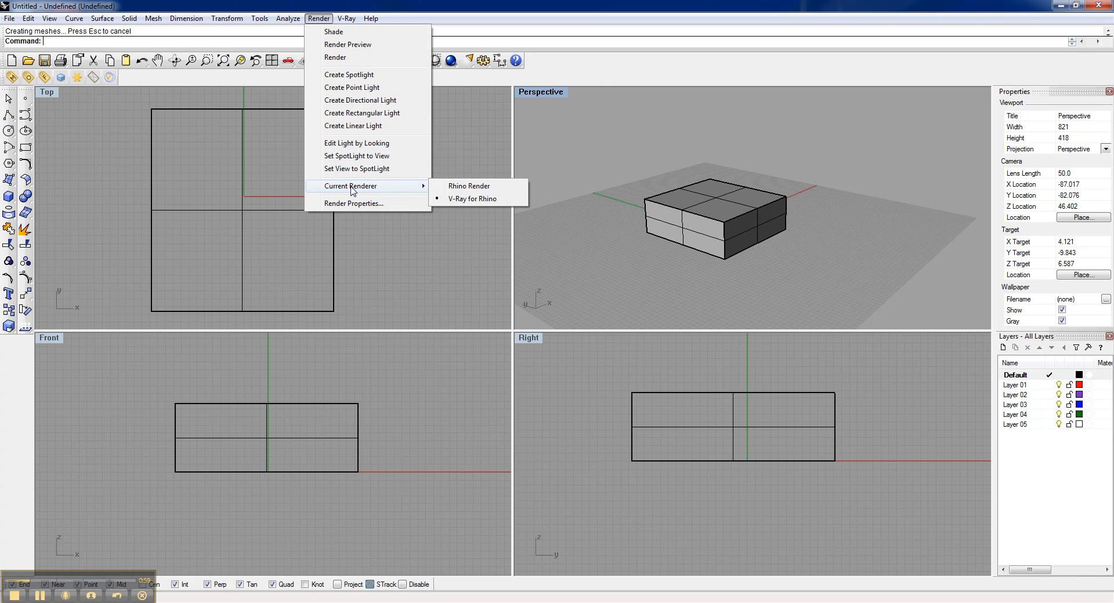
mouse_move(488, 203)
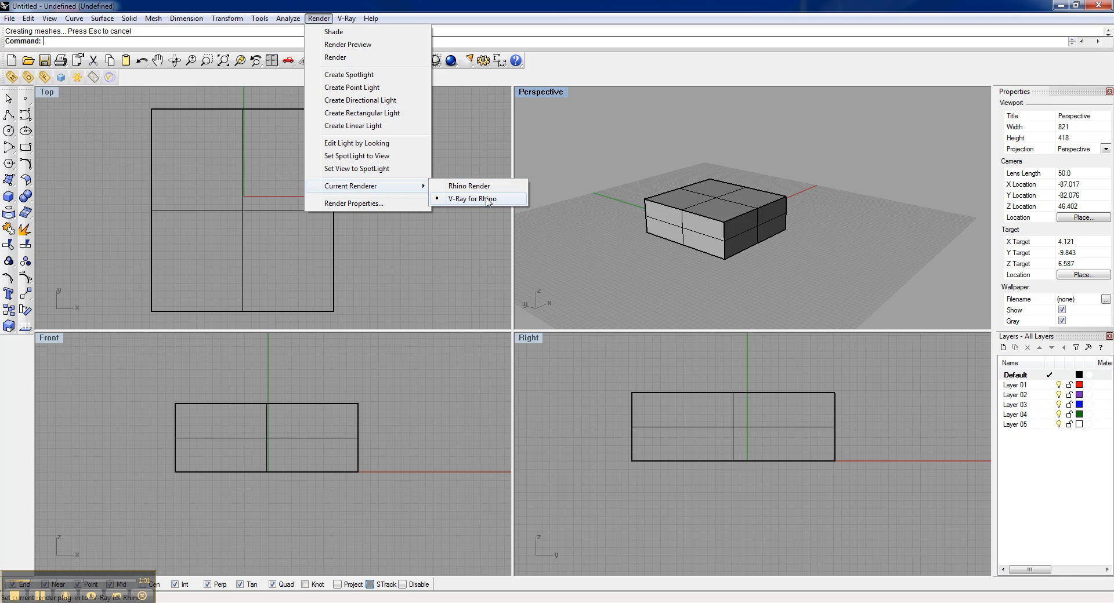
mouse_move(473, 205)
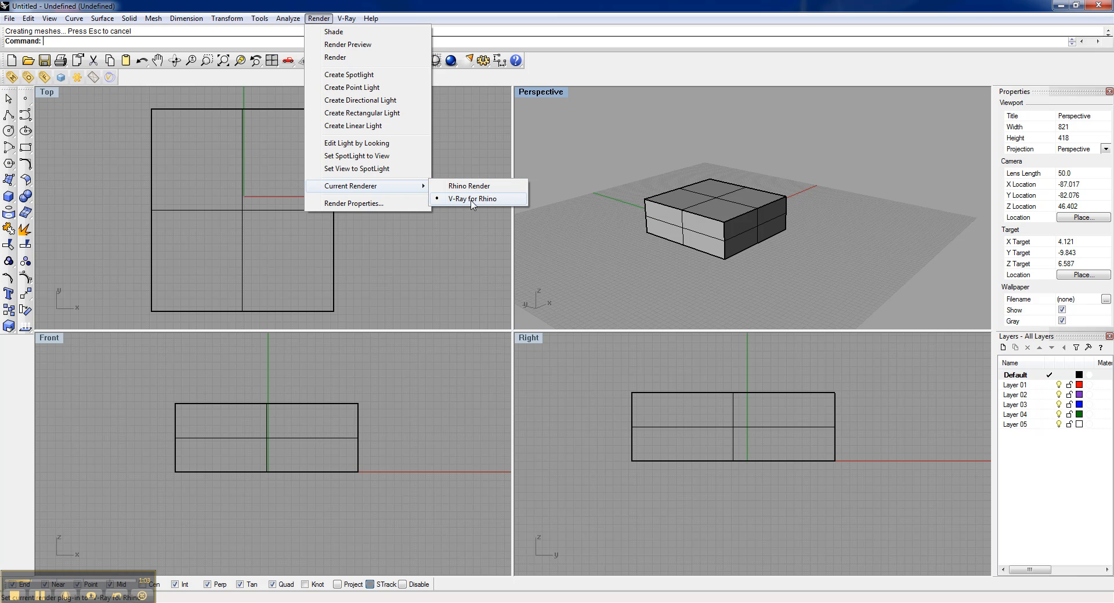
click(473, 199)
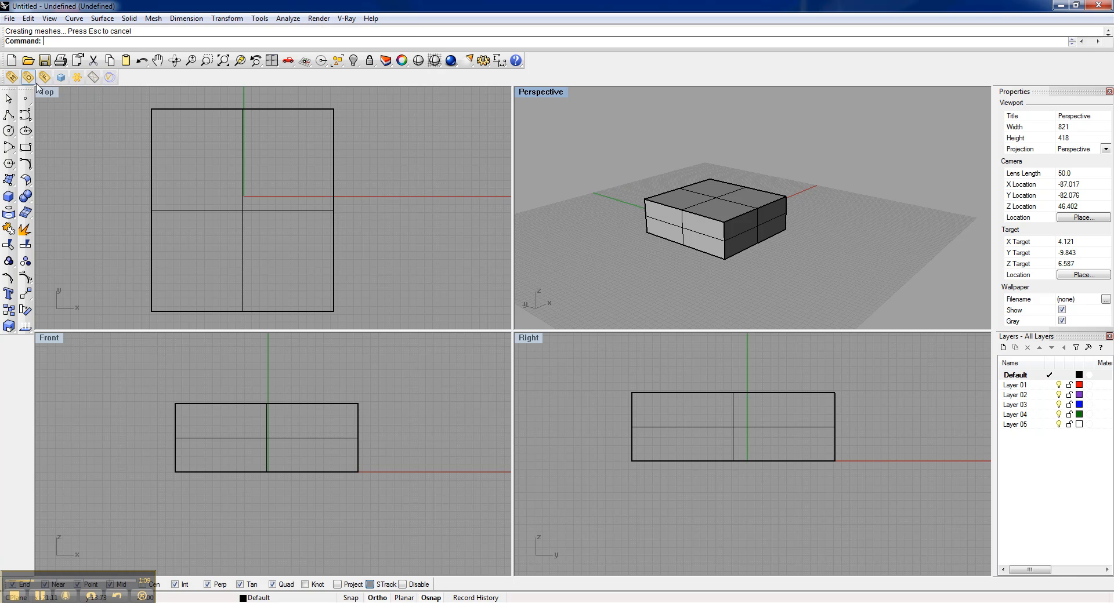
mouse_move(61, 76)
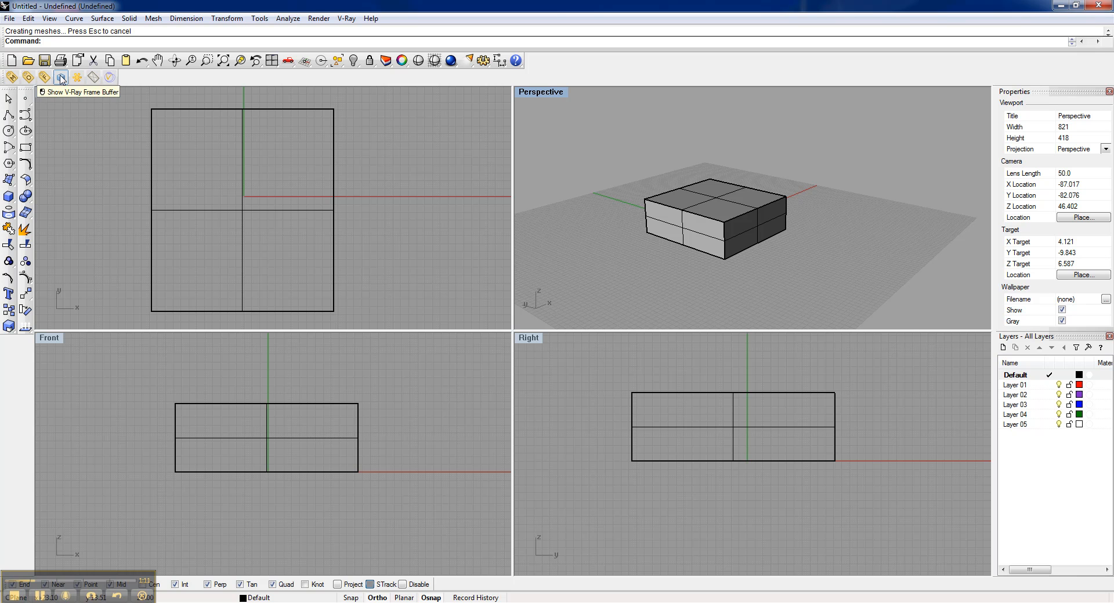
mouse_move(106, 78)
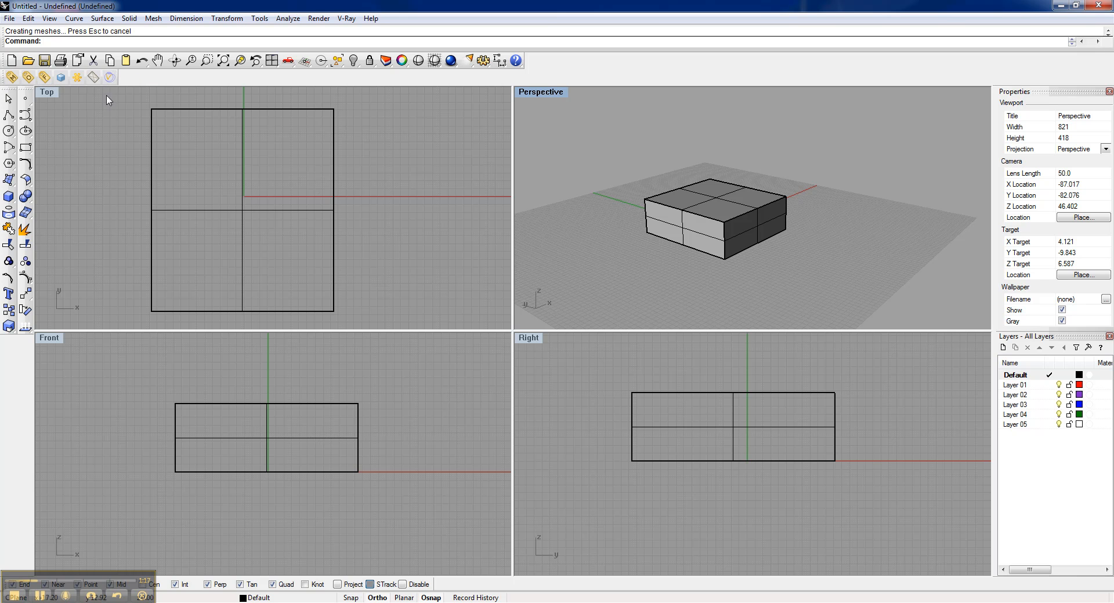
mouse_move(11, 77)
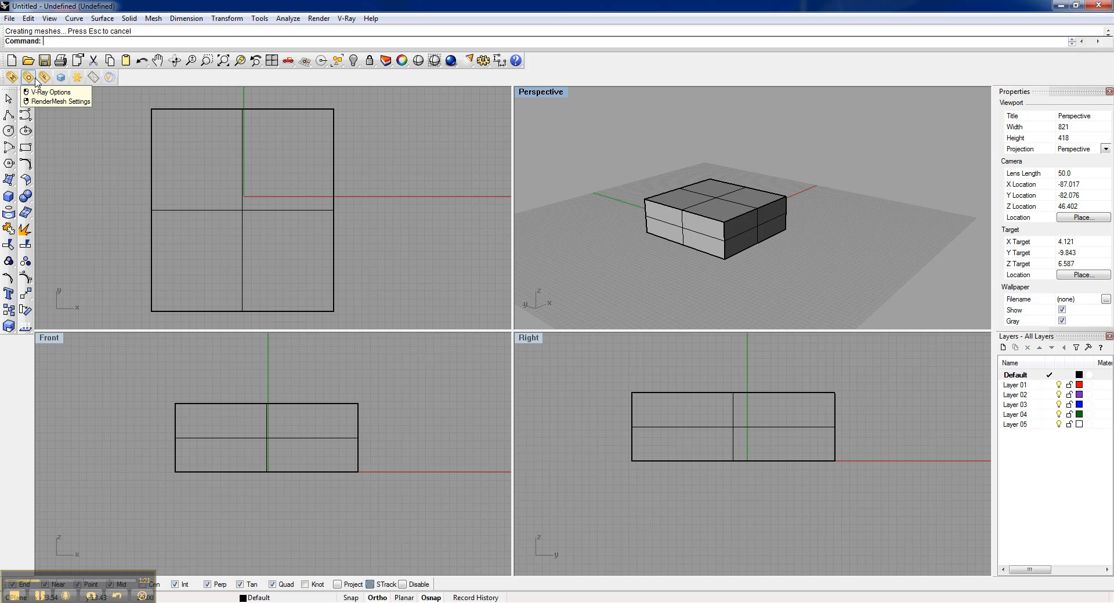
mouse_move(42, 75)
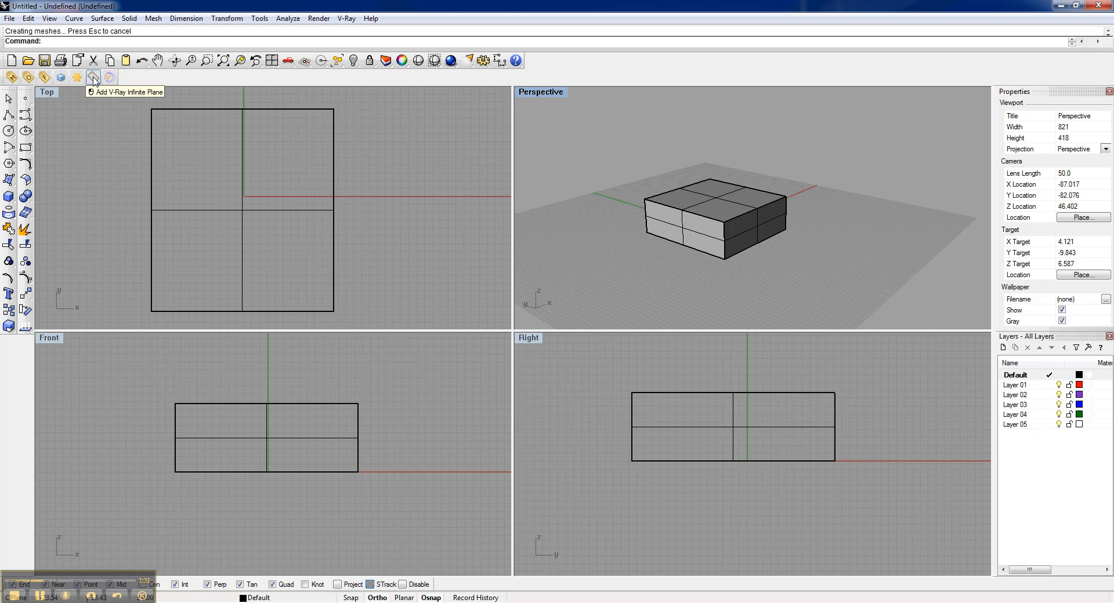
mouse_move(109, 96)
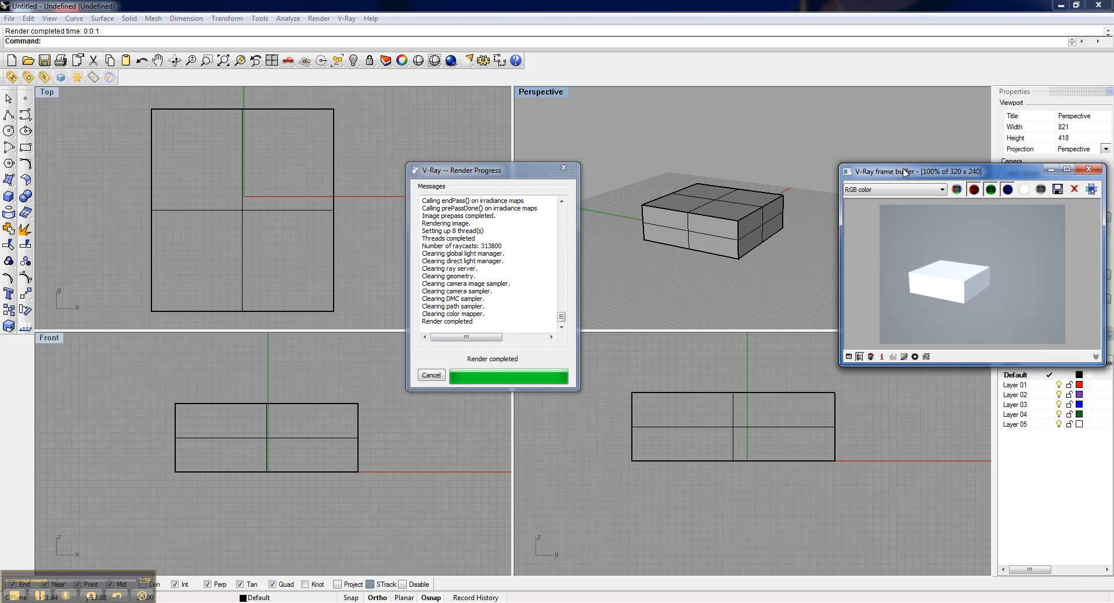
Move aside and close the V-Ray frame buffer, then close the Render Progress window.
drag(898, 171, 736, 164)
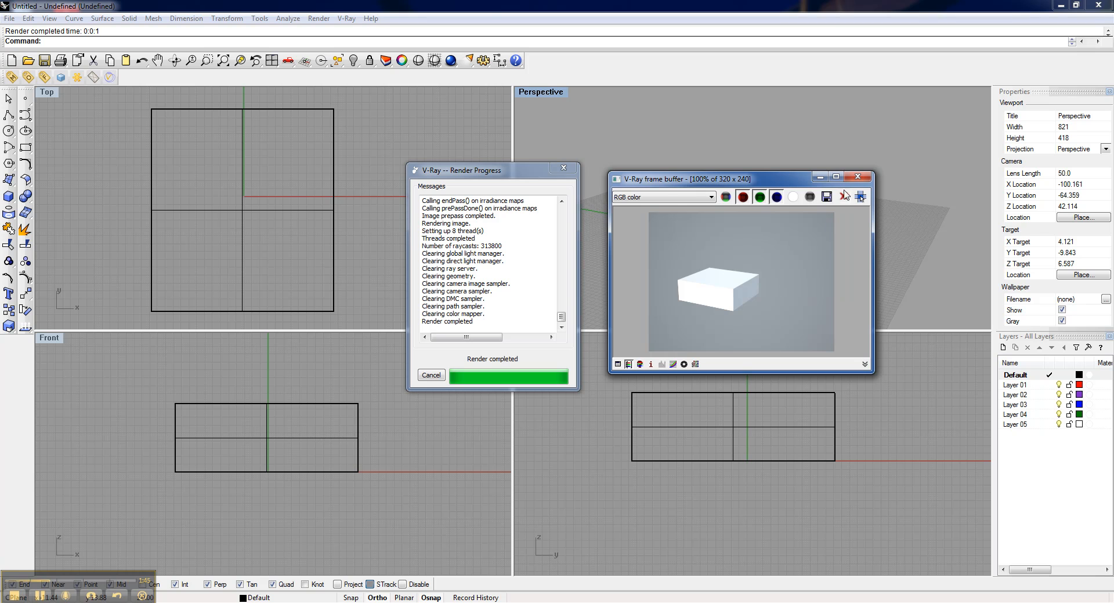
click(857, 176)
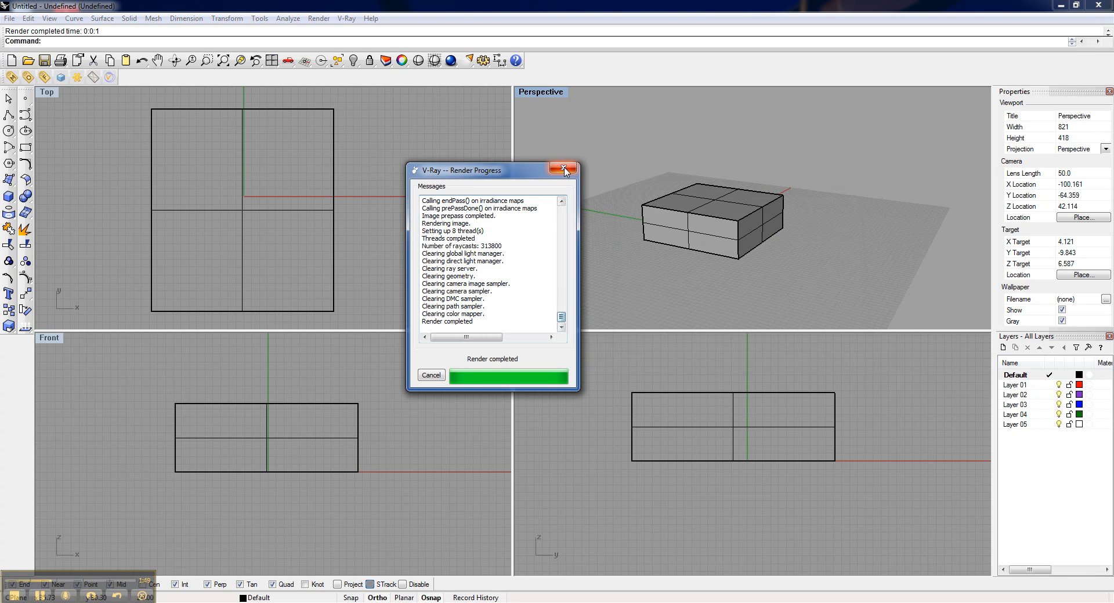
click(564, 168)
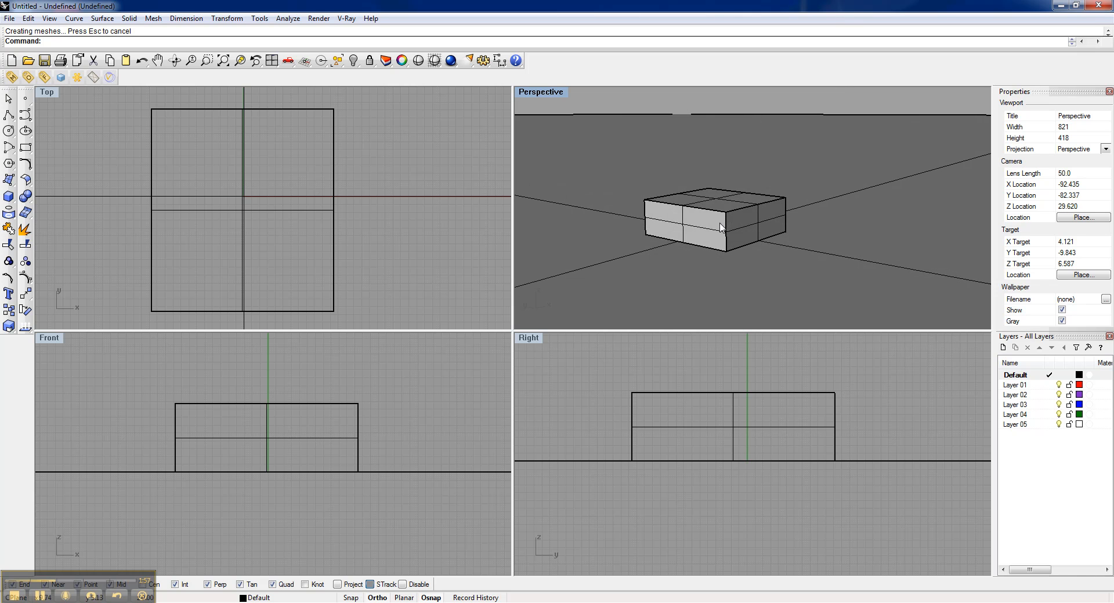
mouse_move(48, 93)
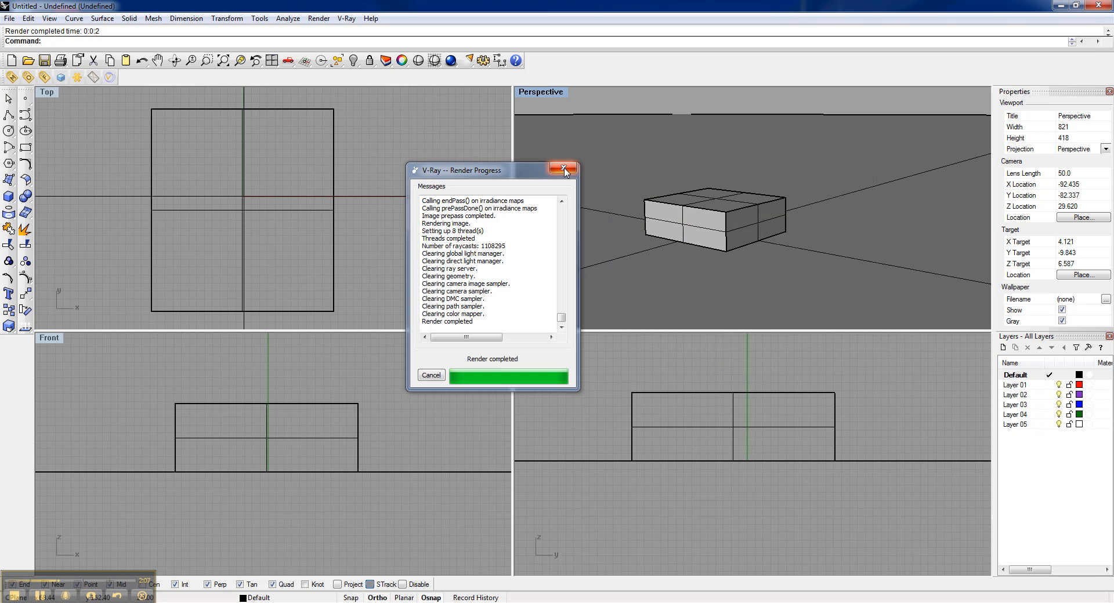
Close the Render Progress window after rendering the box on the infinite plane.
click(564, 169)
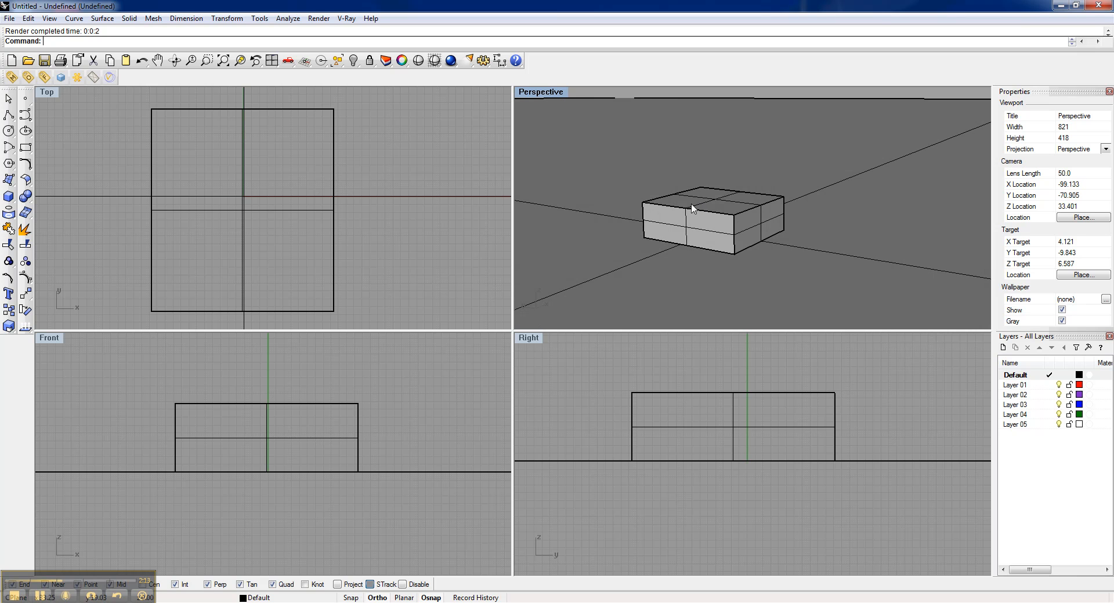
mouse_move(661, 169)
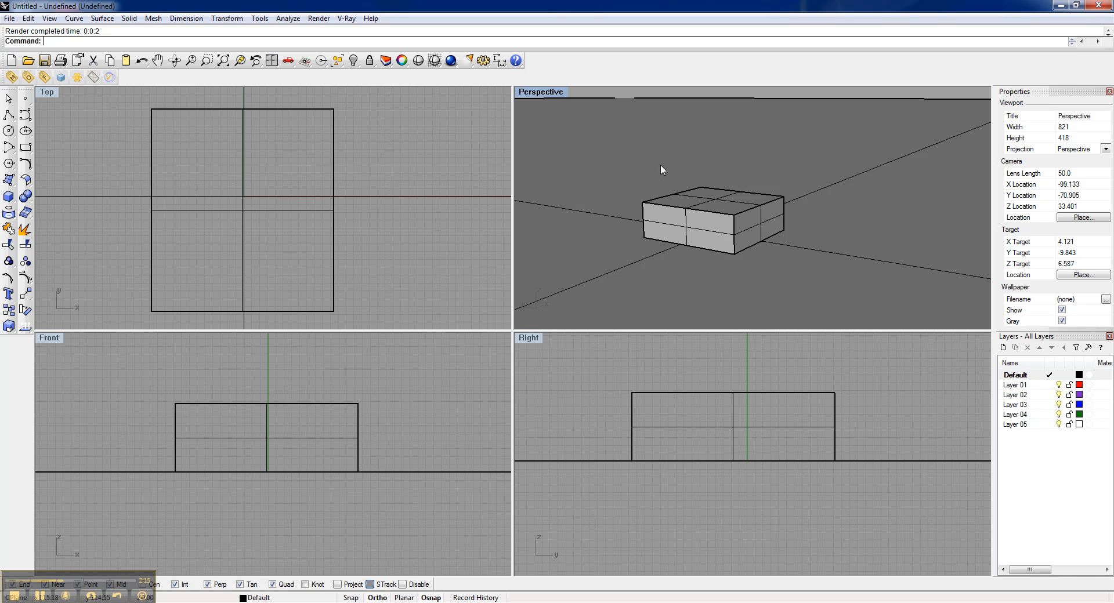
mouse_move(809, 243)
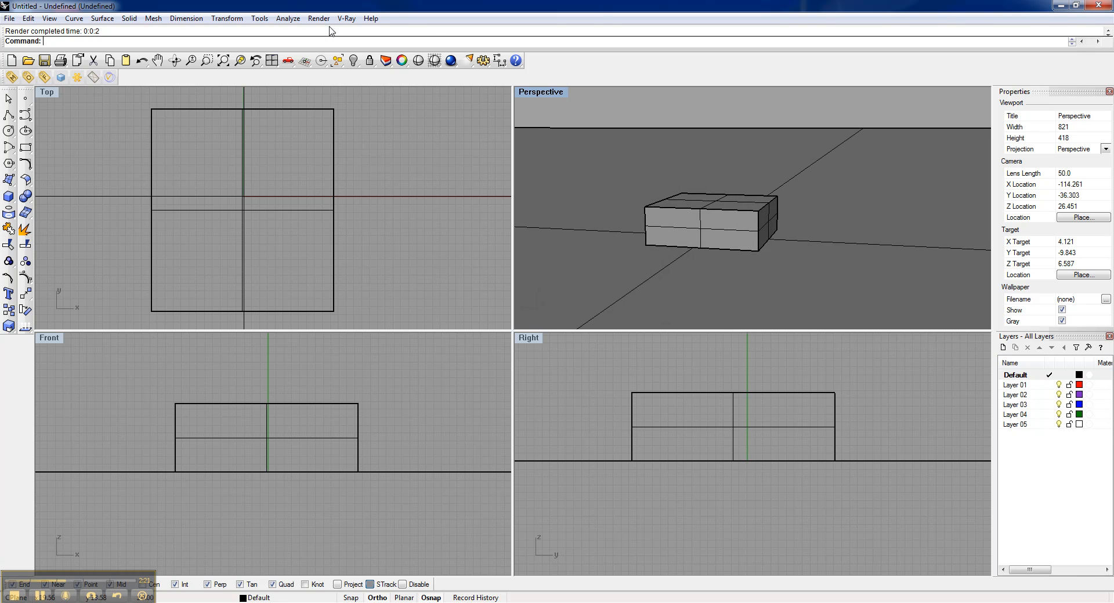
Create a spotlight from the Render menu, placing its cone base and radius near the box.
click(319, 18)
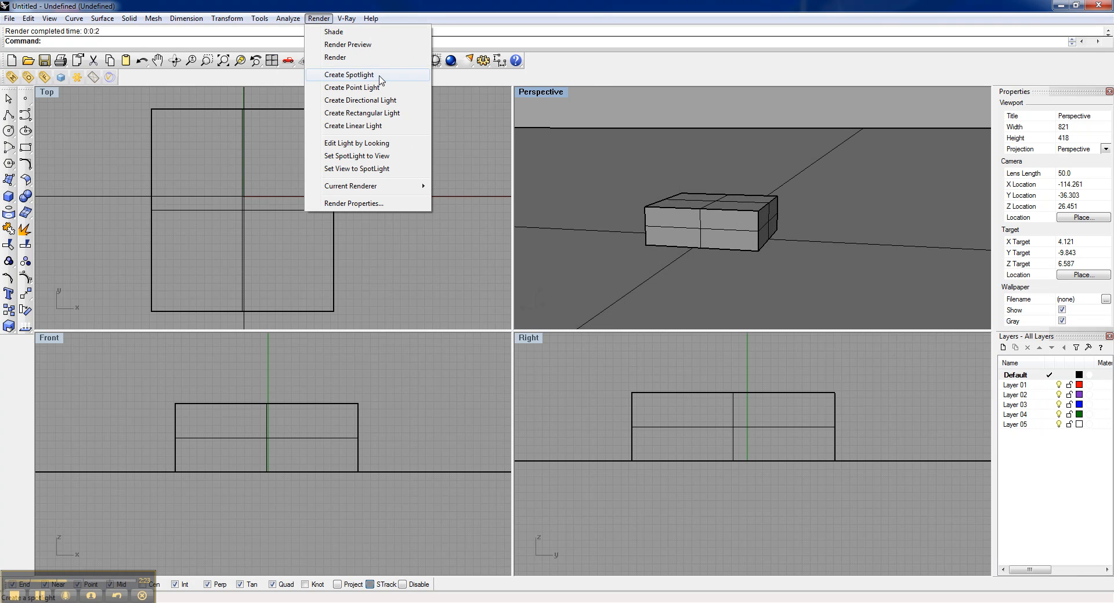
mouse_move(354, 135)
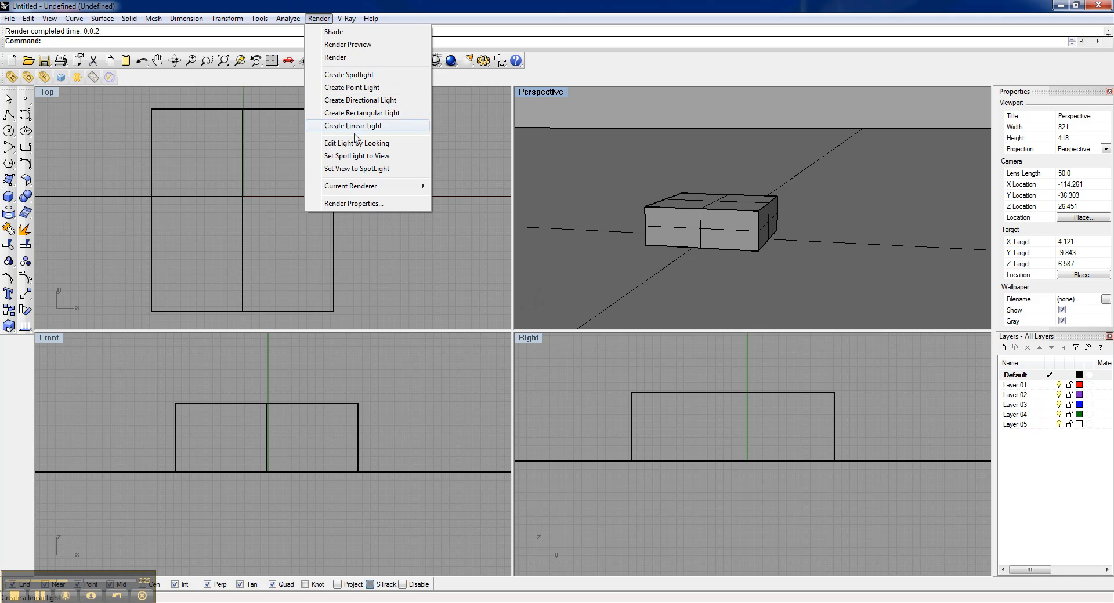
mouse_move(359, 78)
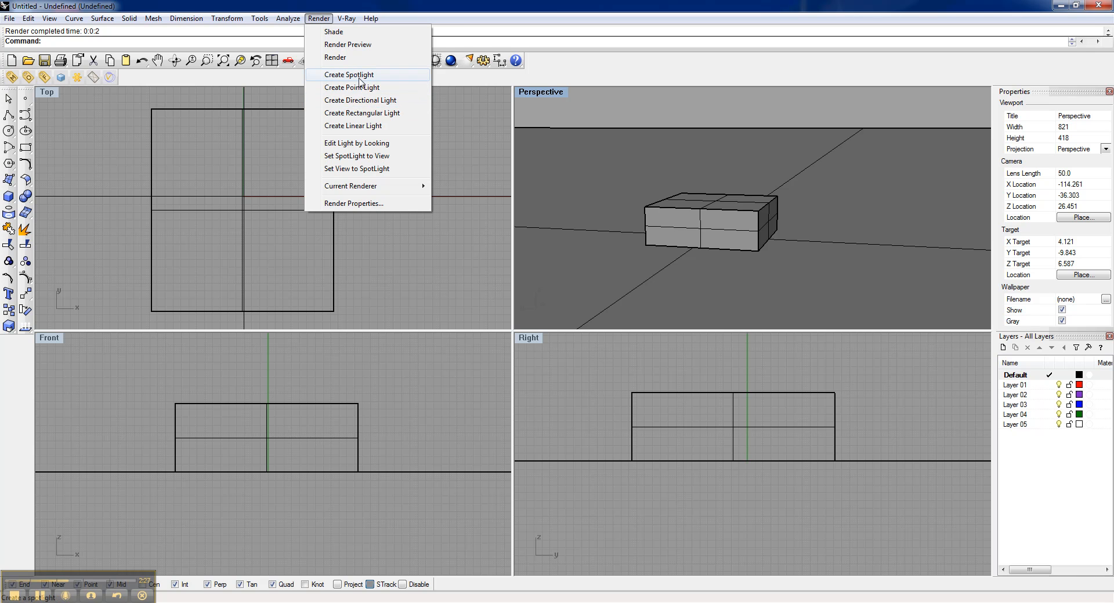
click(349, 74)
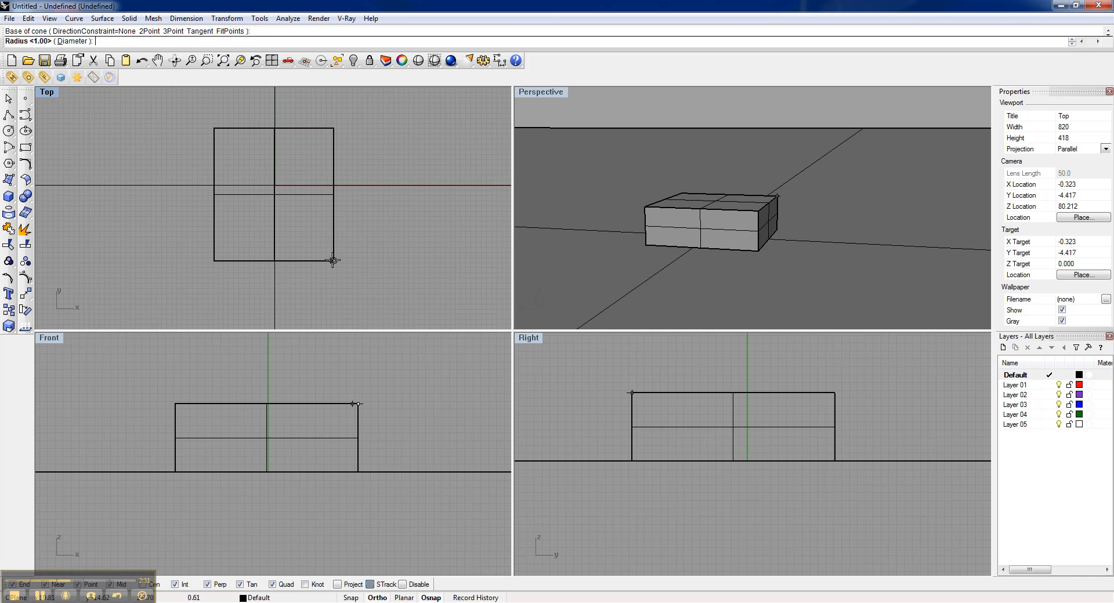
click(331, 261)
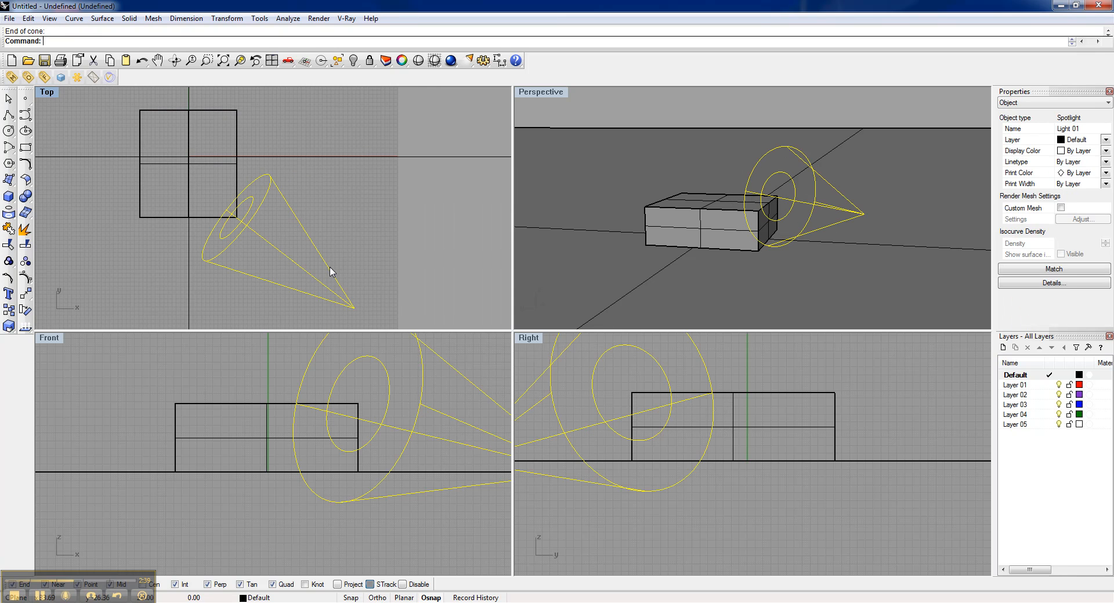
mouse_move(325, 15)
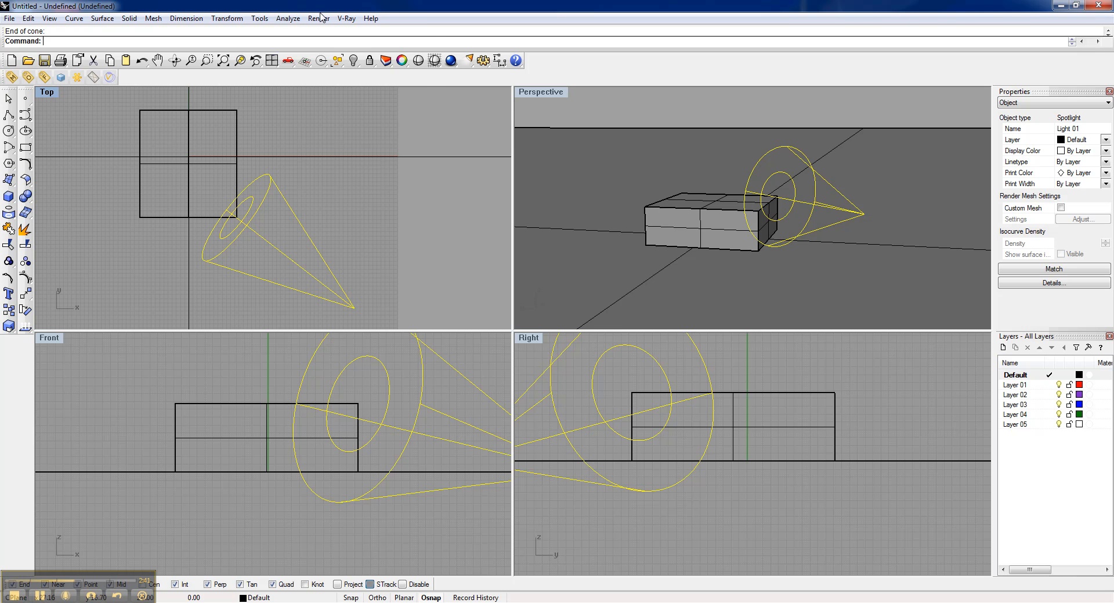
Reposition the spotlight with Render > Edit Light by Looking.
click(317, 18)
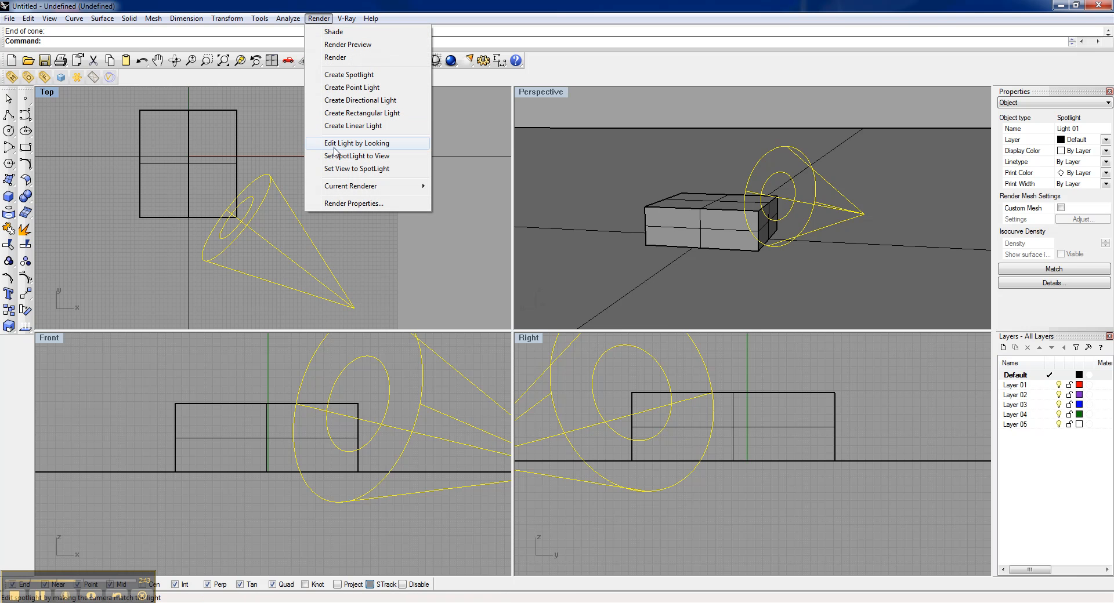
click(356, 143)
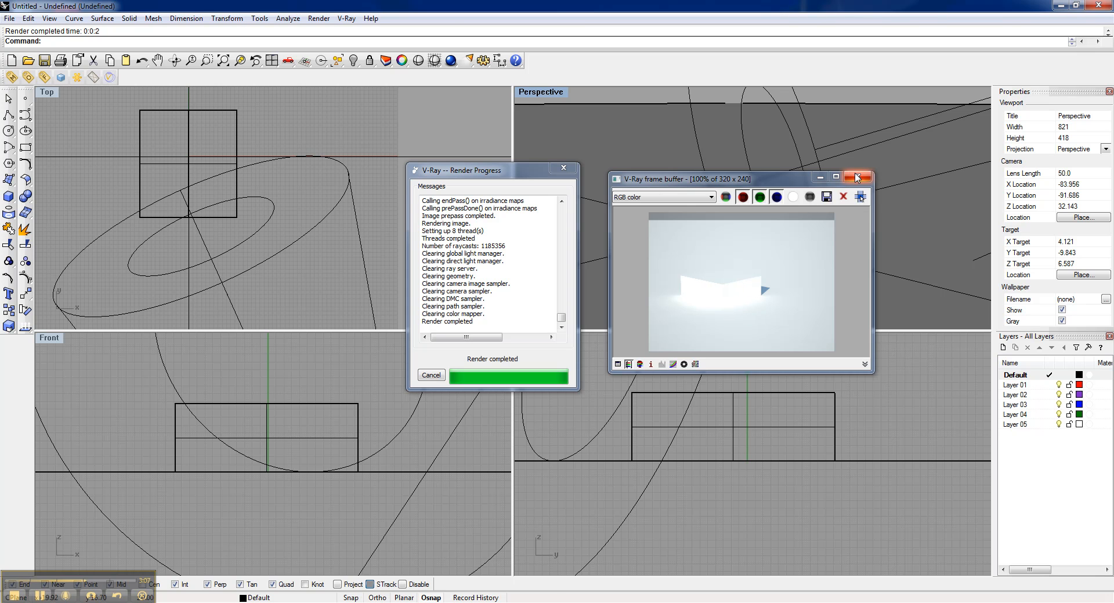
Close the V-Ray frame buffer showing the spotlit render.
click(857, 177)
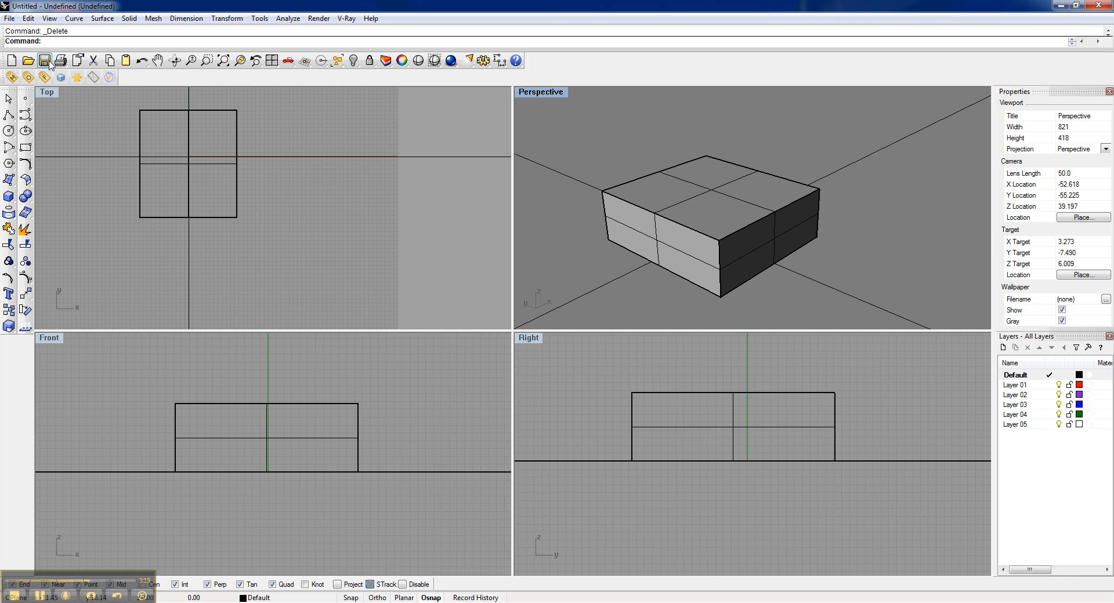
mouse_move(78, 78)
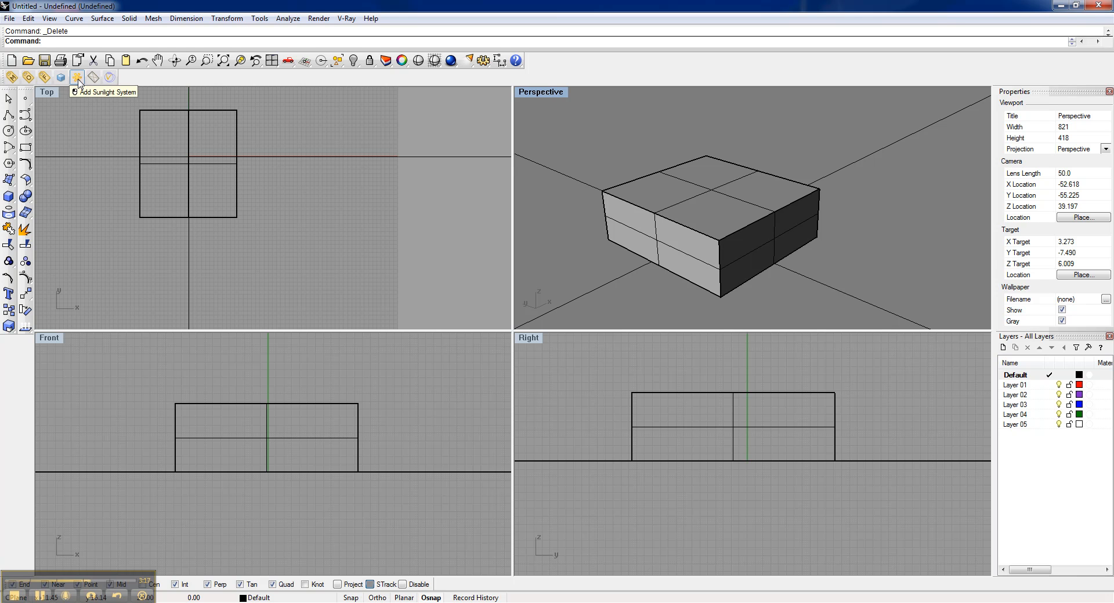